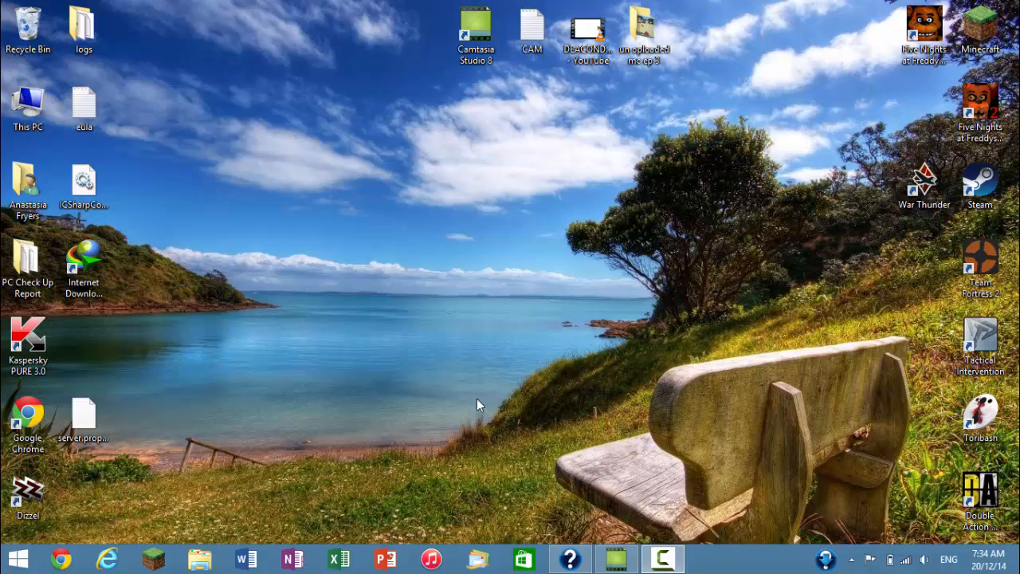
mouse_move(567, 236)
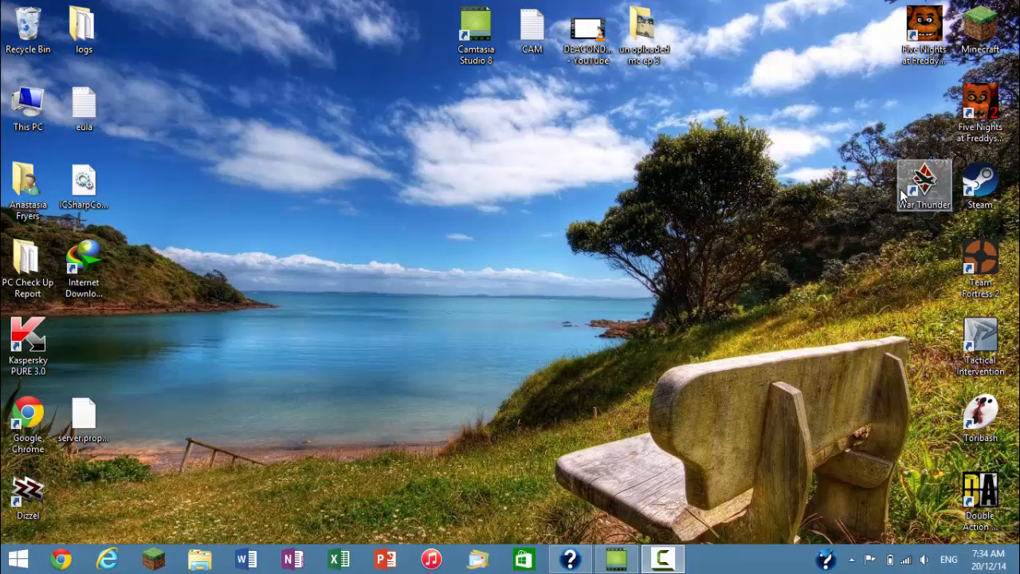
mouse_move(905, 211)
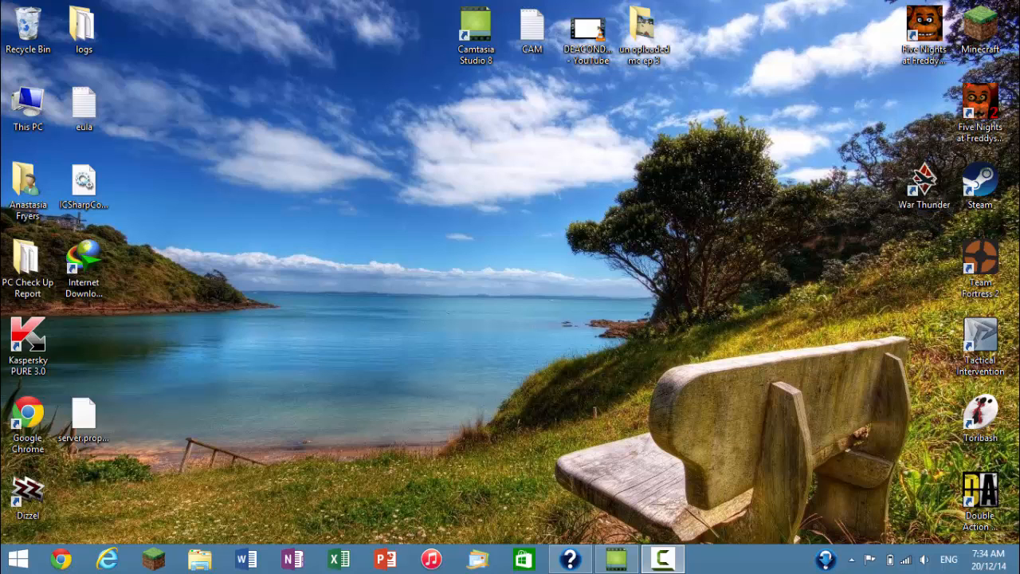
Step: View War Thunder and the Counter-Strike Nexon: Zombies page in the library, then close Steam
click(980, 263)
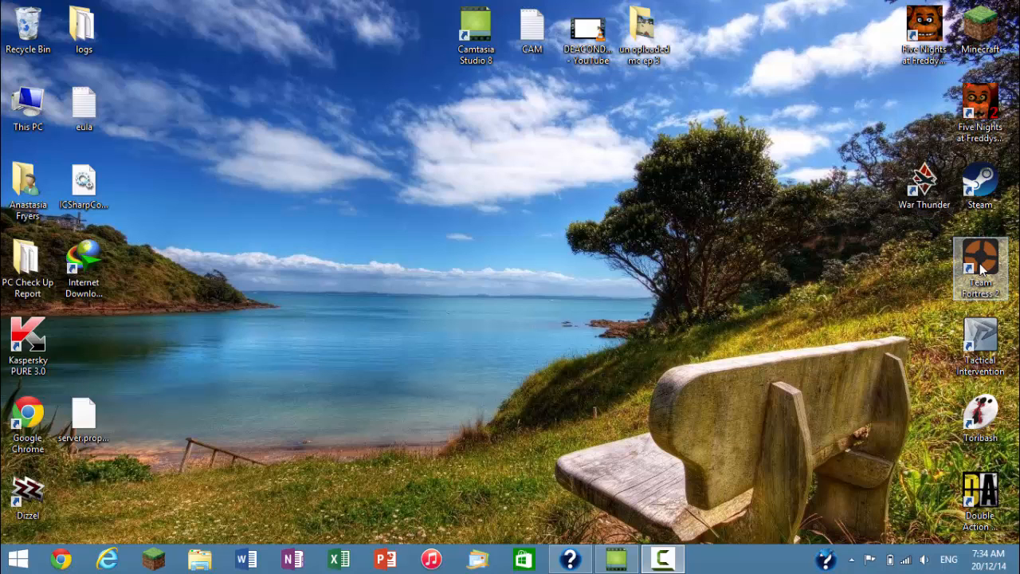
mouse_move(976, 280)
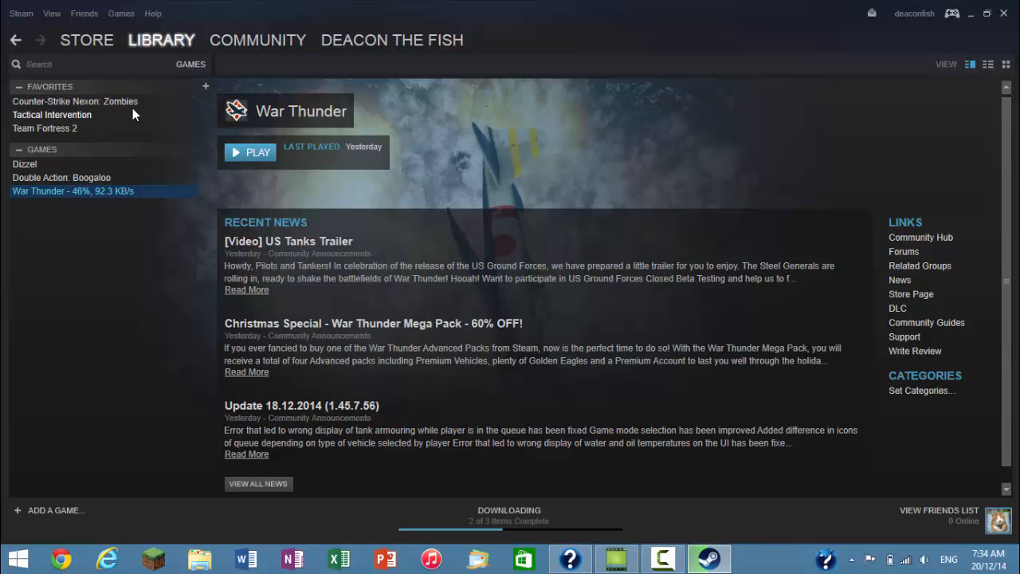
mouse_move(102, 102)
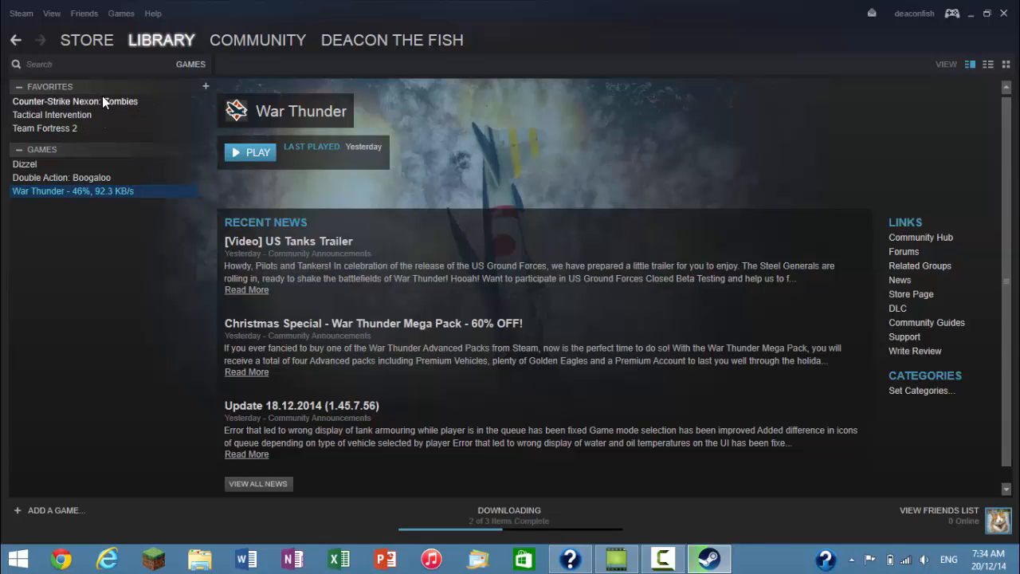
click(75, 102)
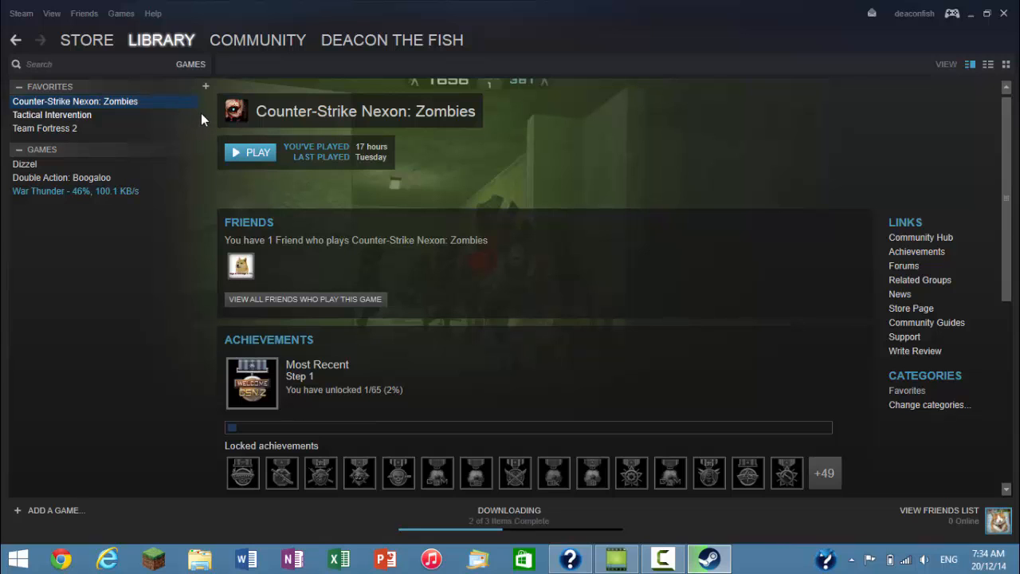
mouse_move(125, 112)
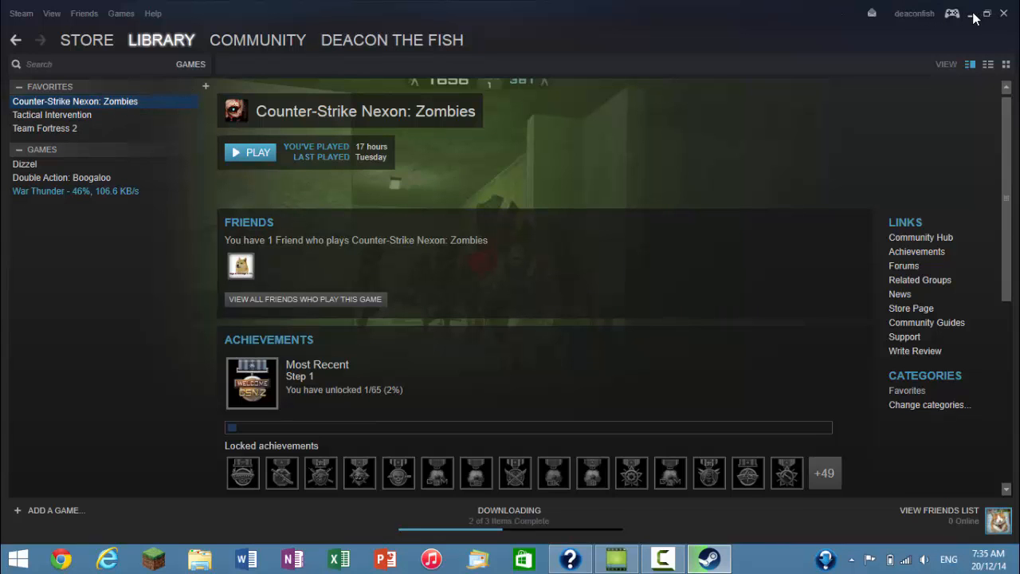
click(972, 14)
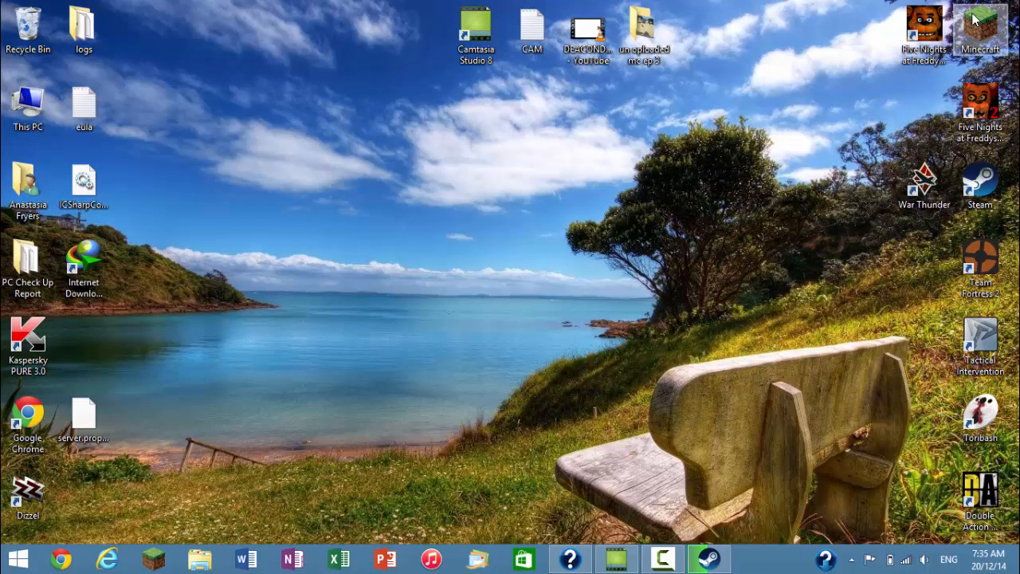
mouse_move(968, 66)
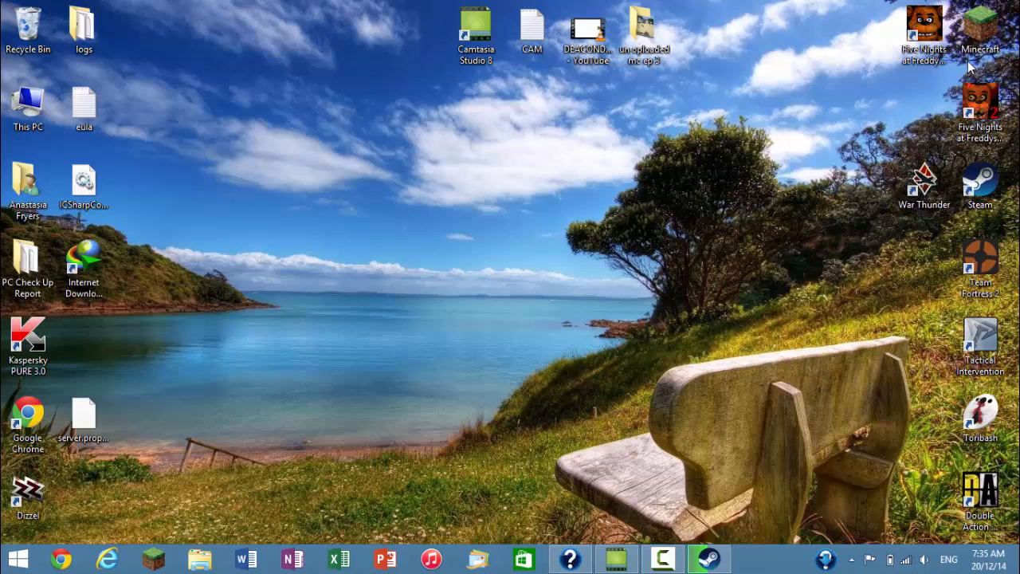
mouse_move(398, 341)
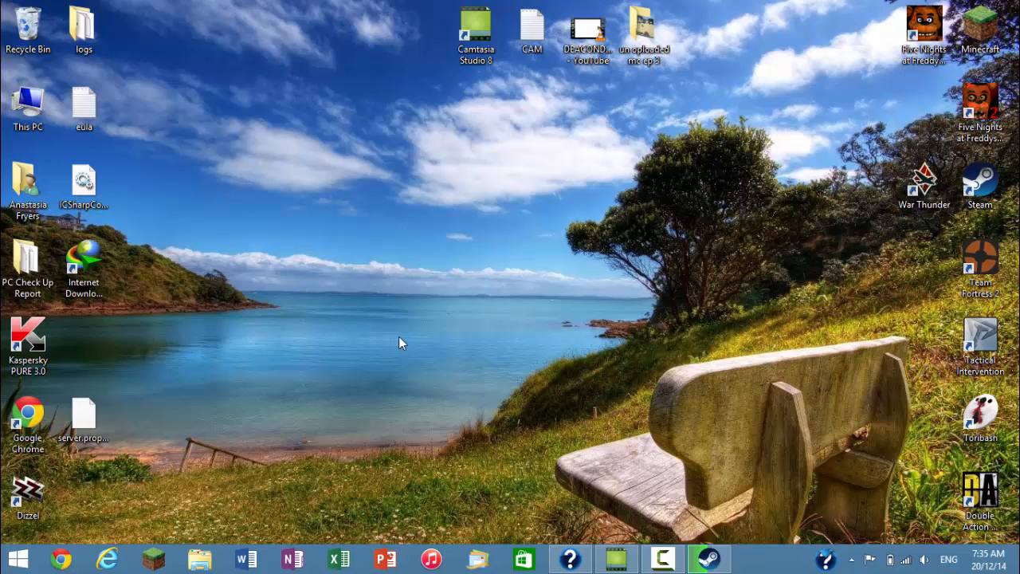
mouse_move(640, 510)
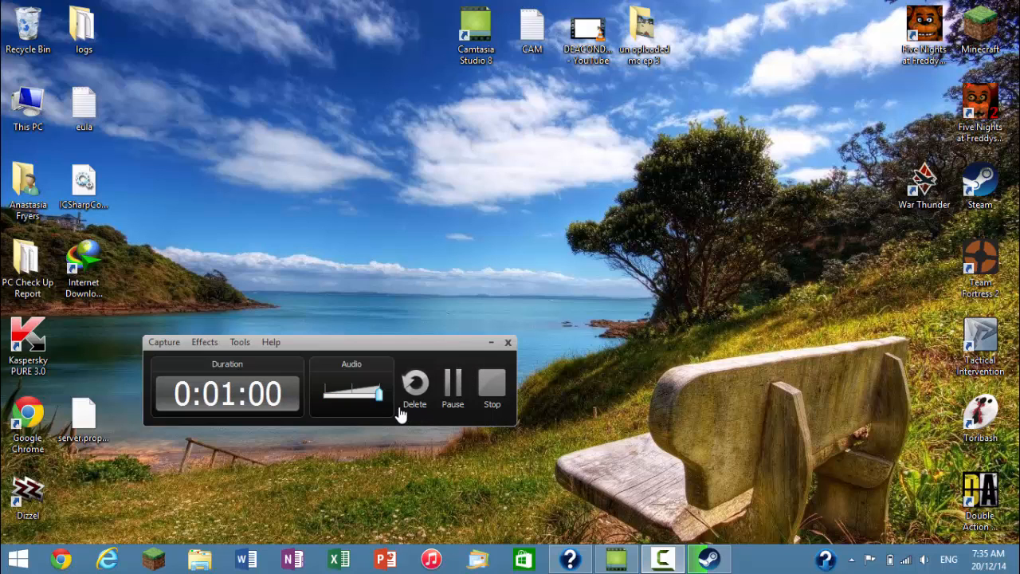
mouse_move(390, 408)
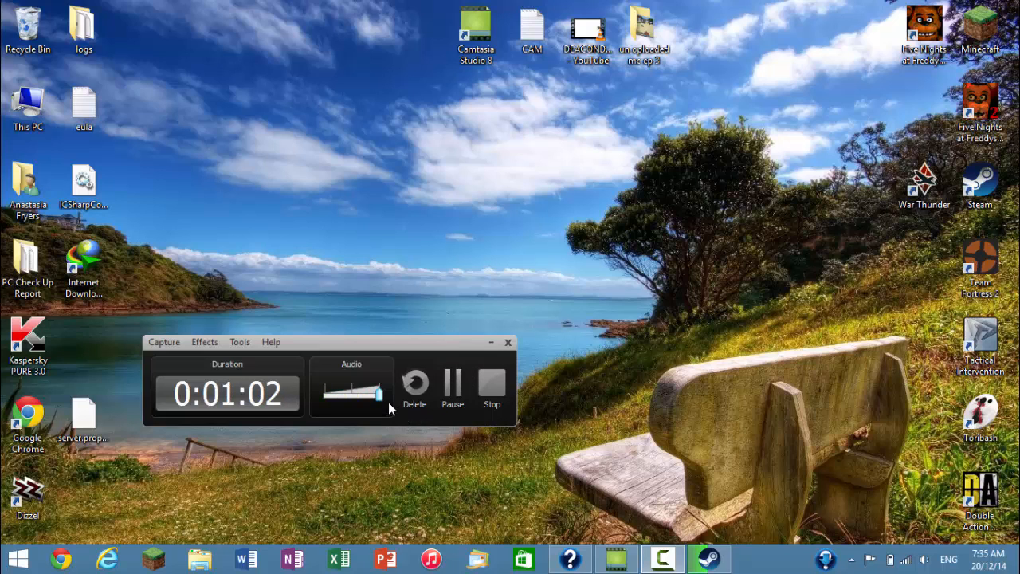